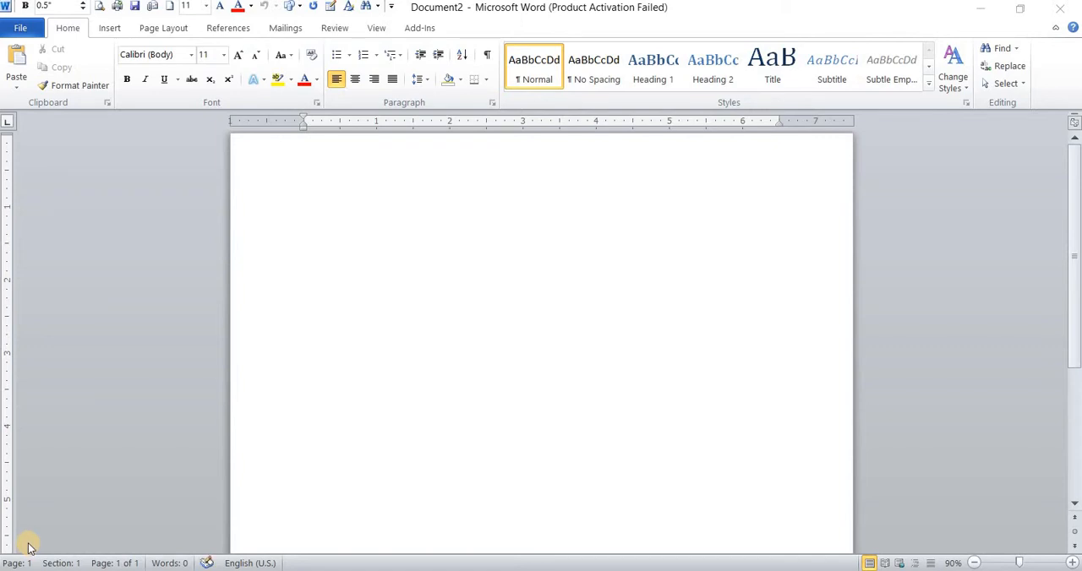
{"action": "mouse_move", "coordinate": [17, 530]}
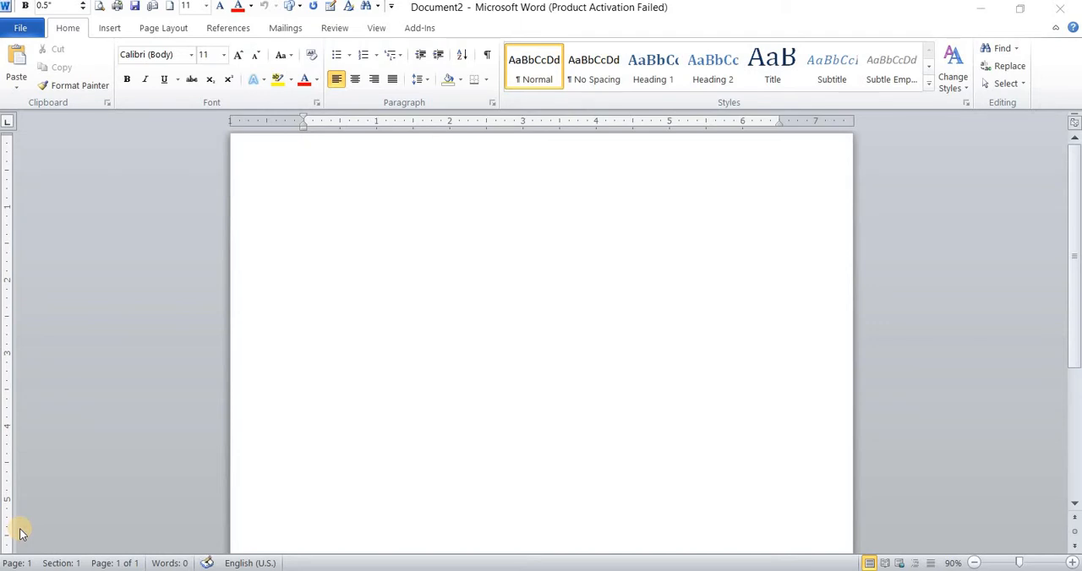
{"action": "mouse_move", "coordinate": [52, 546]}
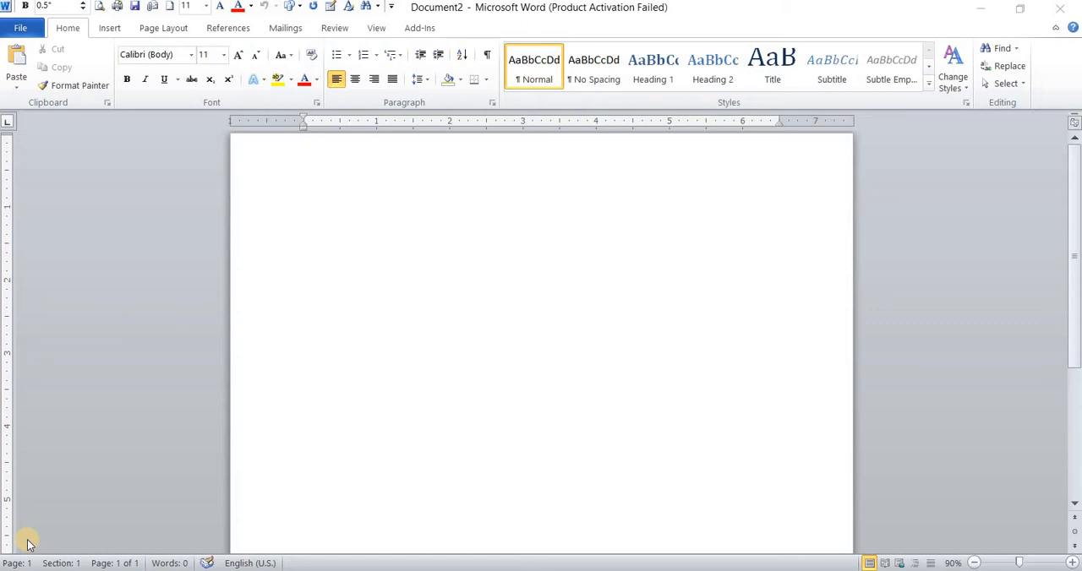
{"action": "mouse_move", "coordinate": [209, 556]}
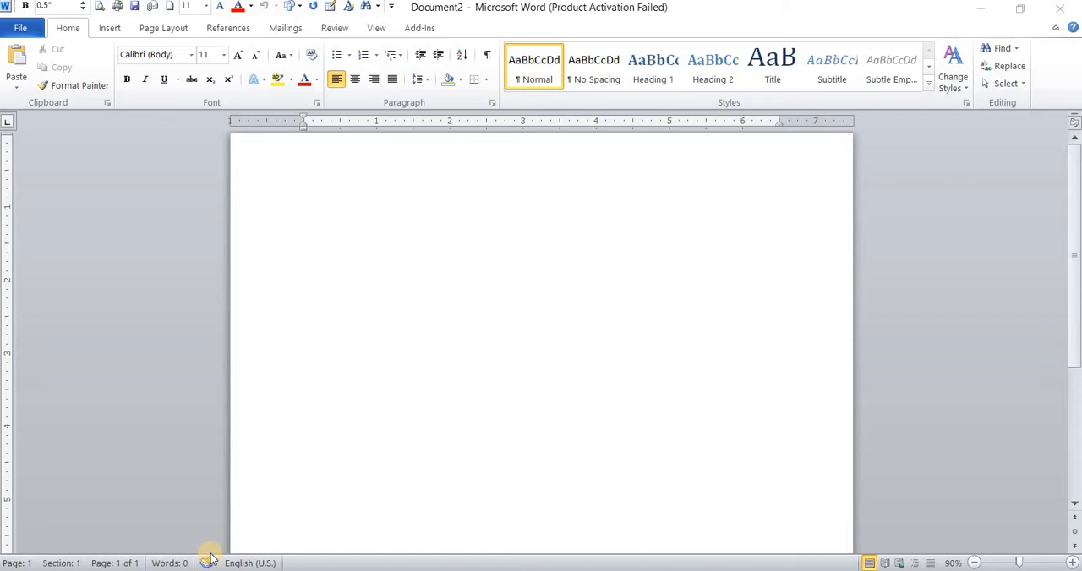
{"action": "mouse_move", "coordinate": [490, 262]}
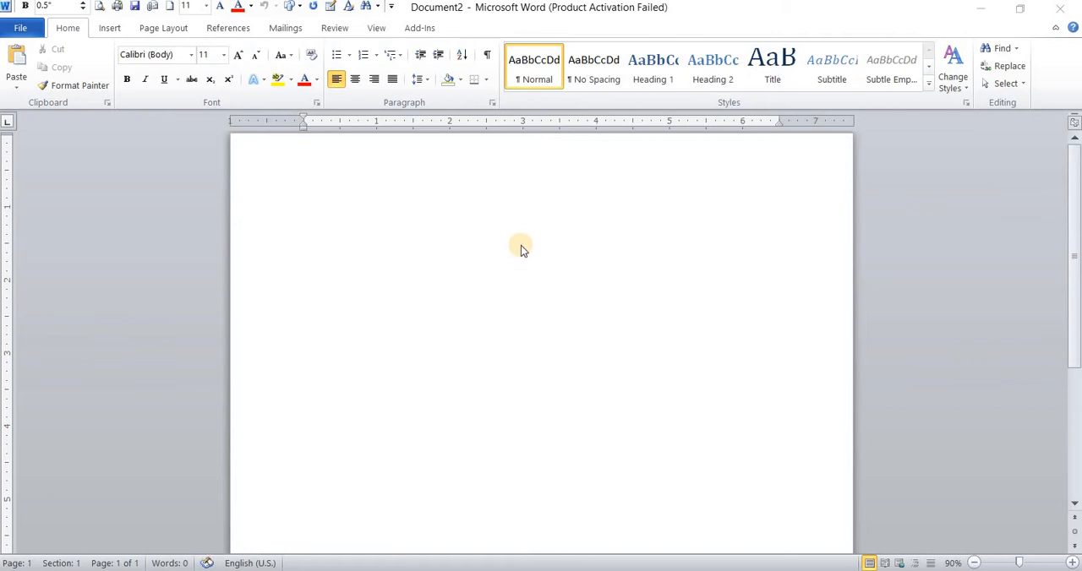
Type 'N 1000' and set it to 48 pt font size.
{"action": "type", "text": "N 1000"}
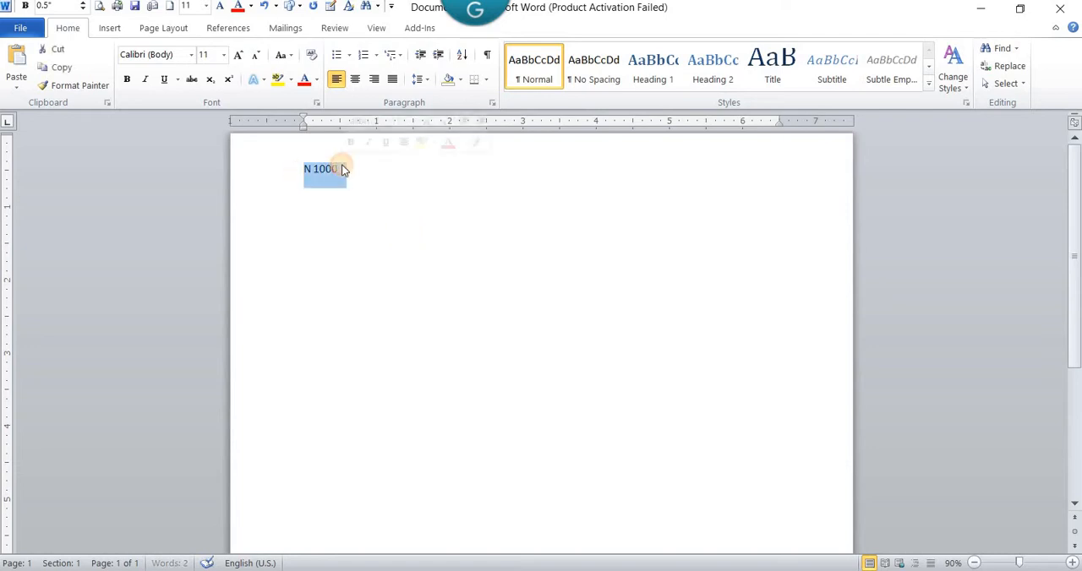
{"action": "left_click", "coordinate": [238, 54]}
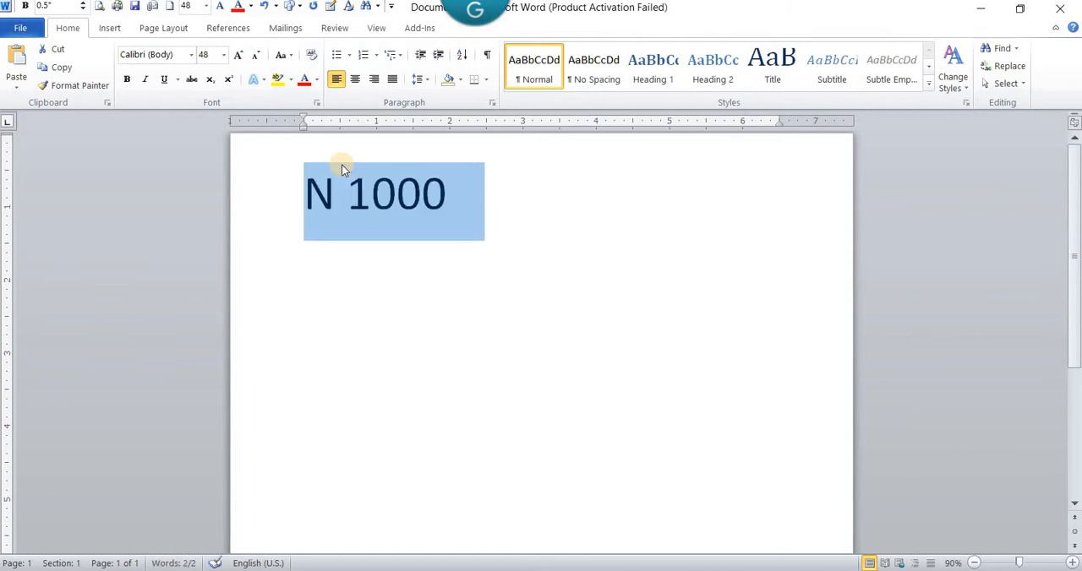
{"action": "left_click", "coordinate": [338, 191]}
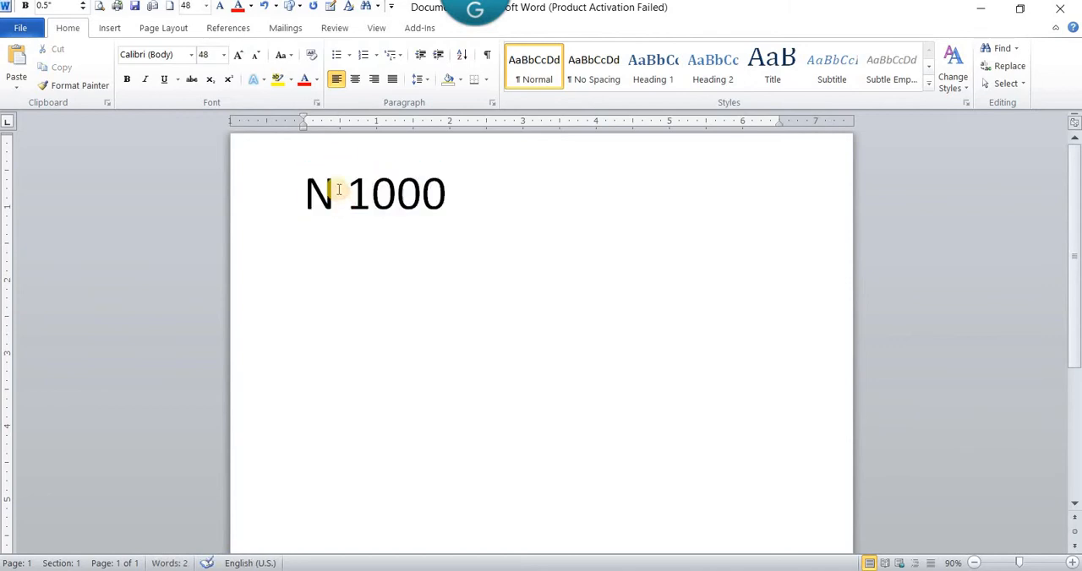
Select only the letter N in 'N 1000'.
{"action": "double_click", "coordinate": [318, 195]}
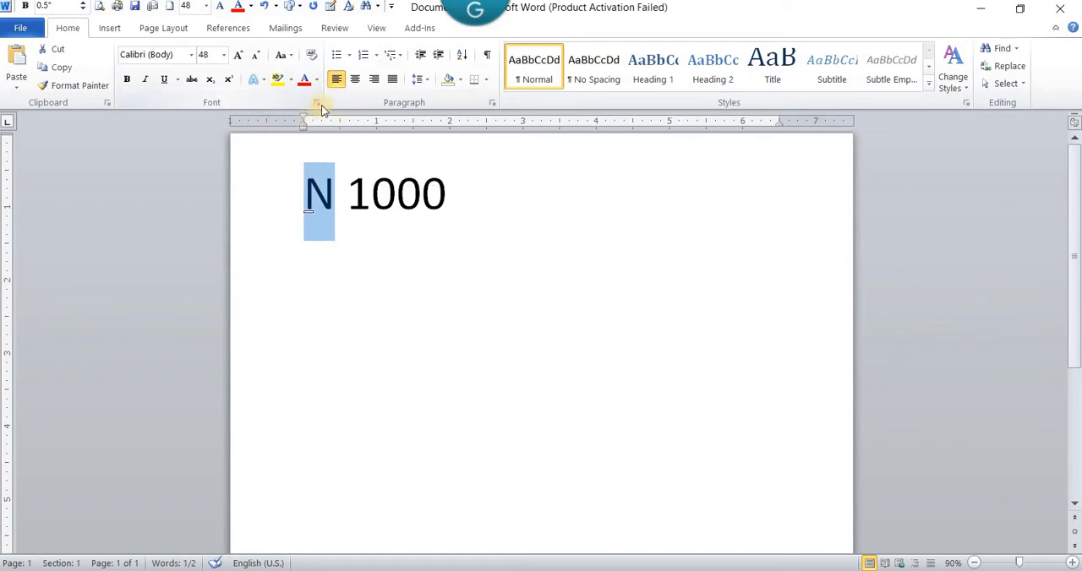
{"action": "mouse_move", "coordinate": [317, 101]}
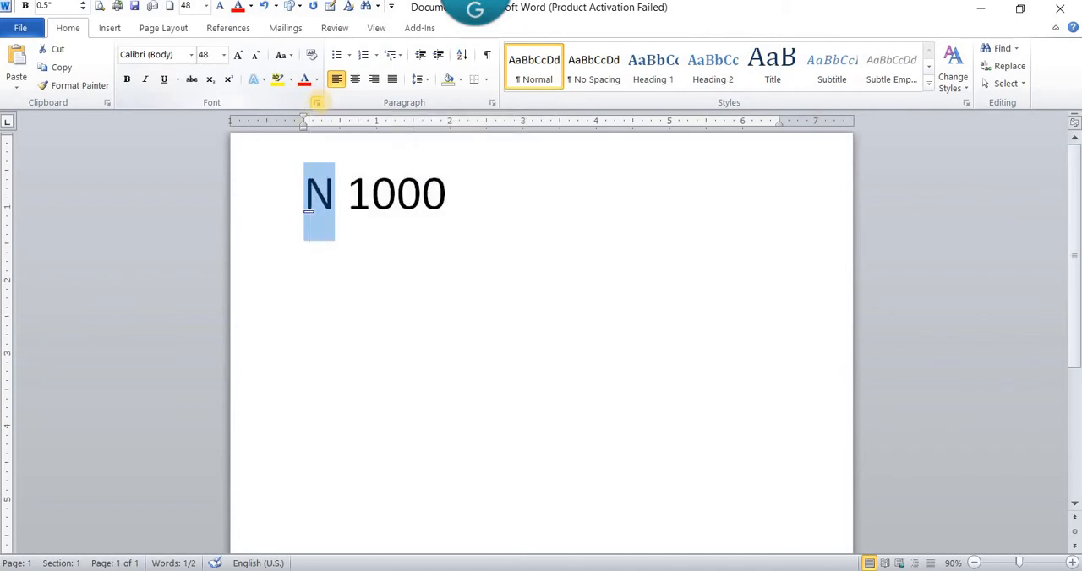
{"action": "mouse_move", "coordinate": [317, 102]}
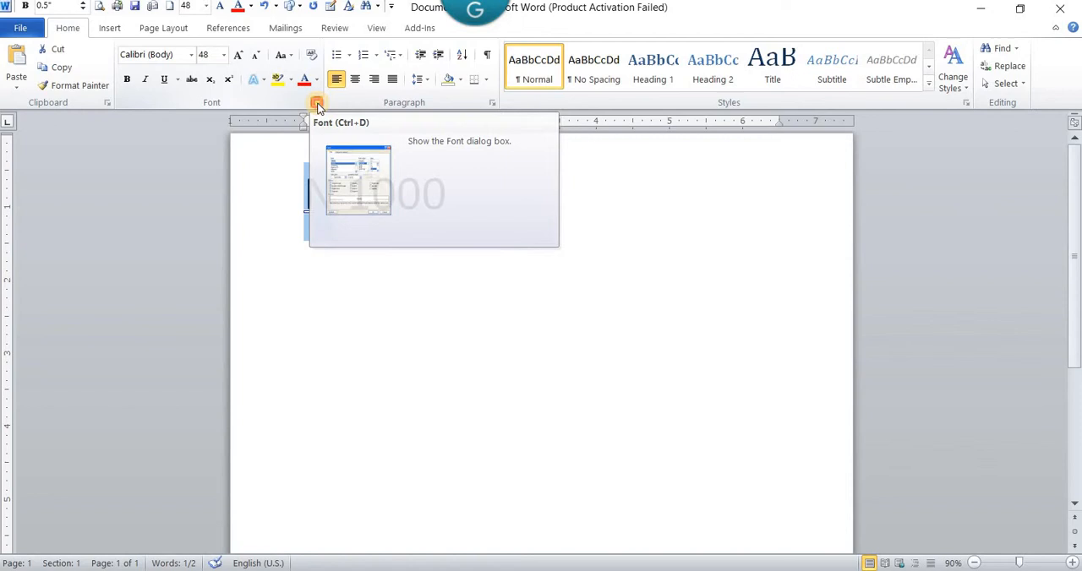
Apply Double strikethrough to the N through the Font dialog.
{"action": "left_click", "coordinate": [317, 102]}
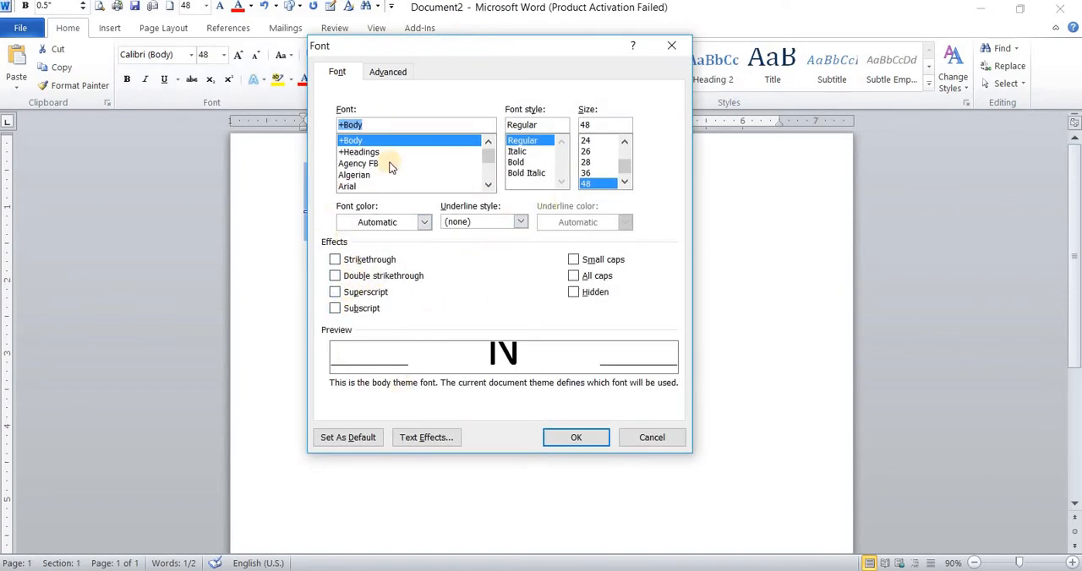
{"action": "mouse_move", "coordinate": [401, 296]}
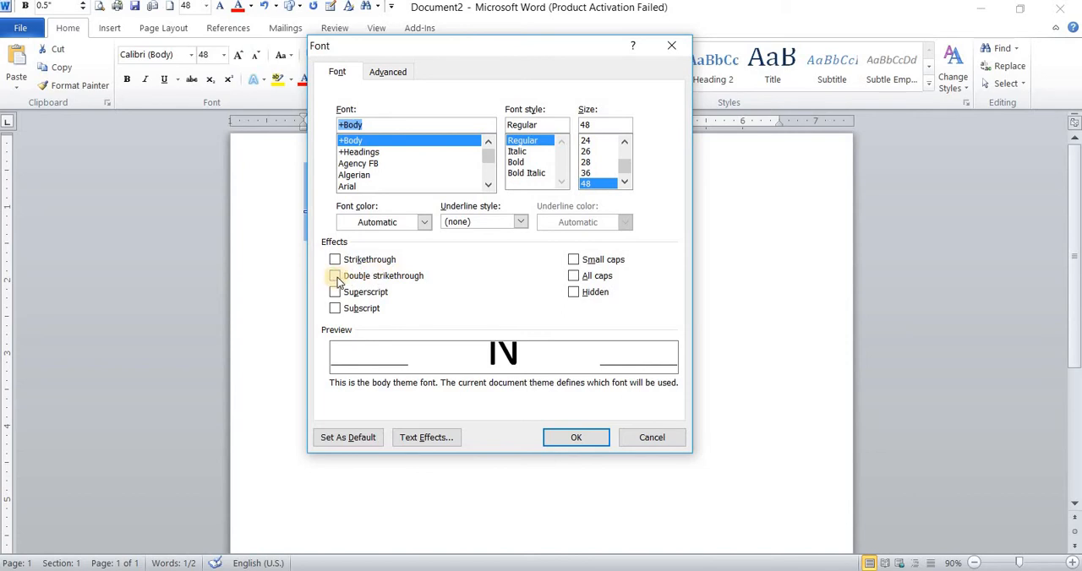
{"action": "left_click", "coordinate": [335, 275]}
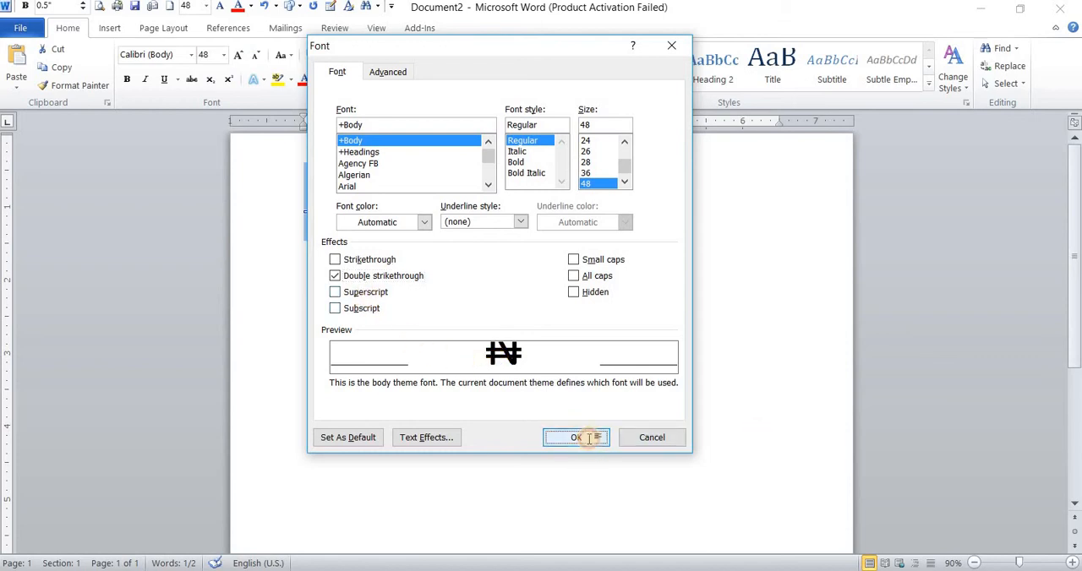
{"action": "left_click", "coordinate": [576, 438]}
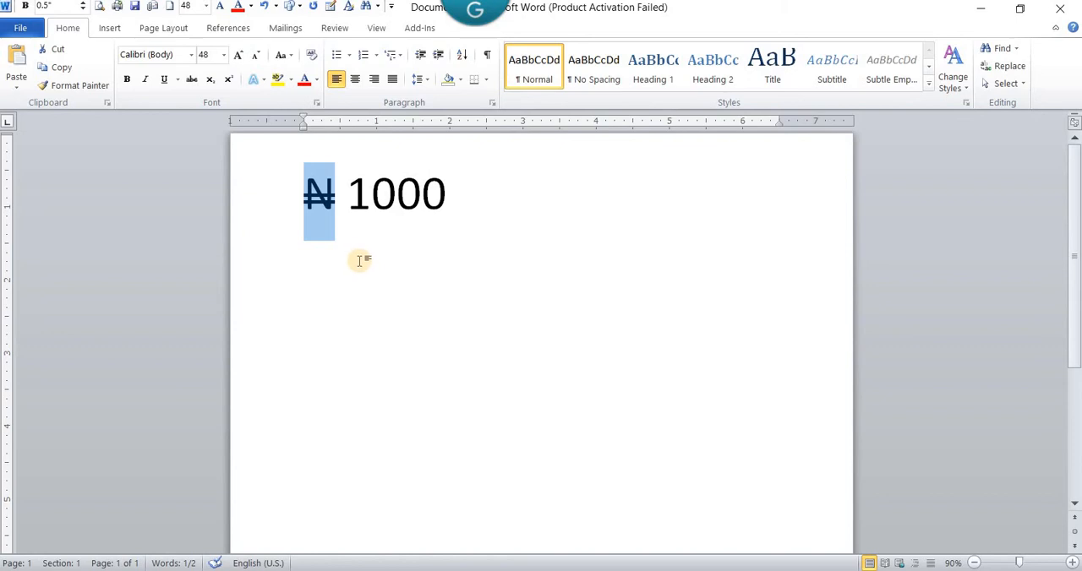